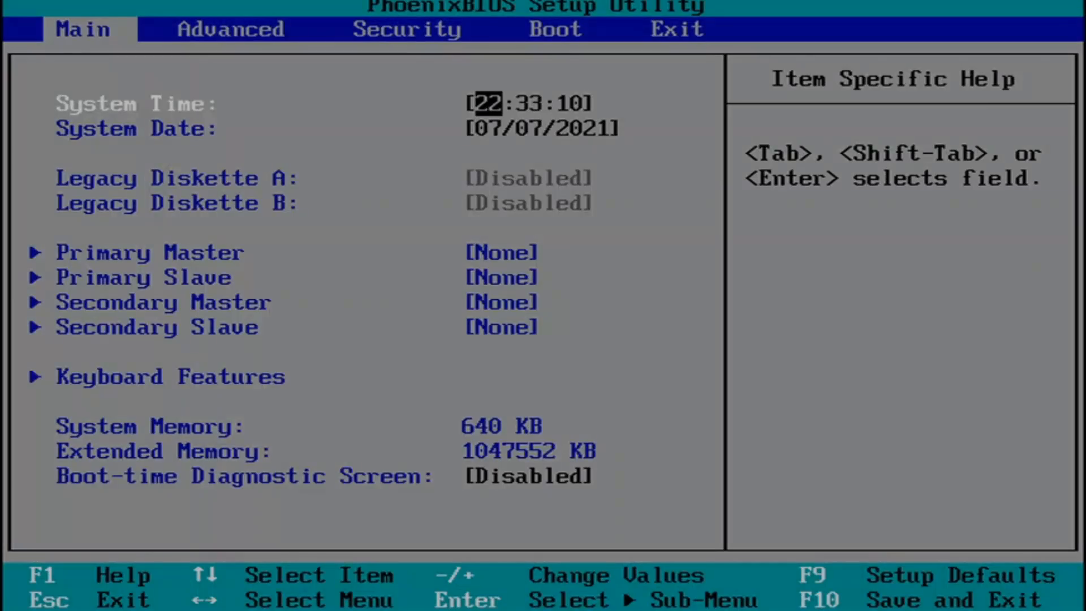
mouse_move(355, 181)
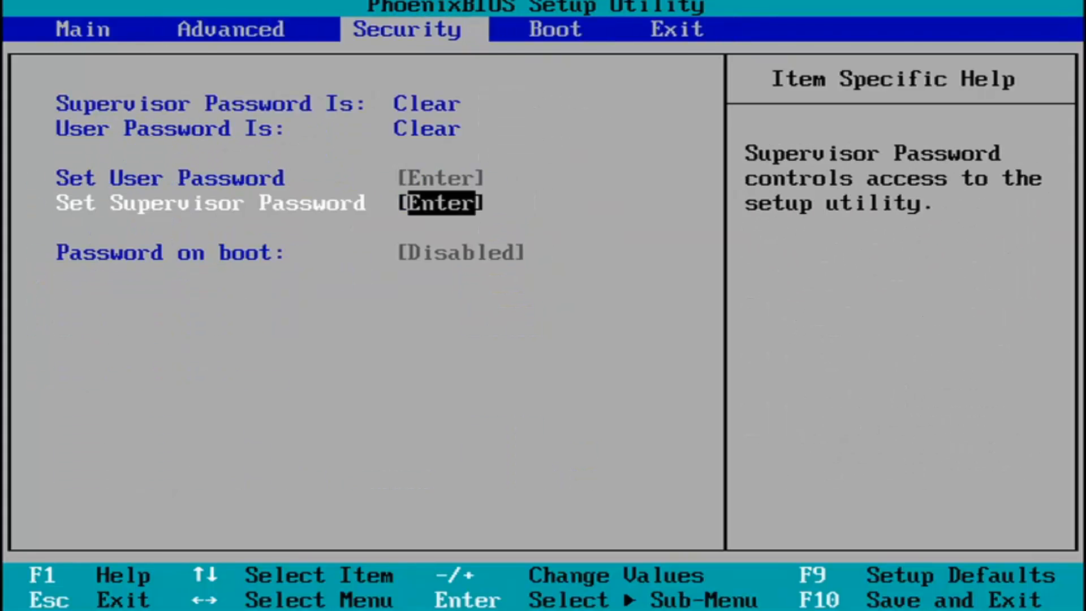
Advance past the Security and Boot tabs to the Exit page with save and discard options
left_click(678, 27)
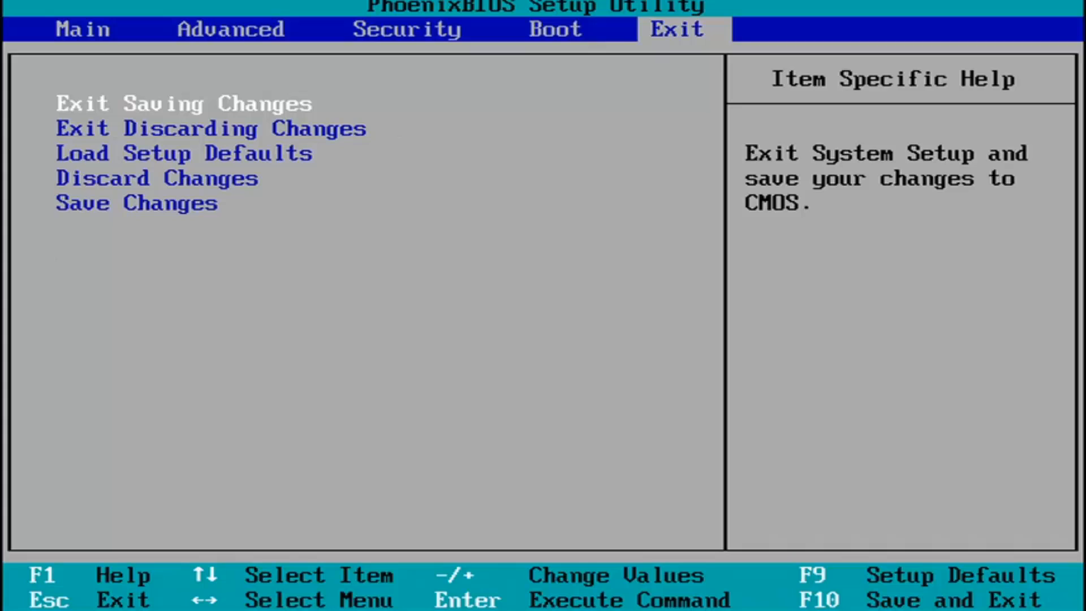